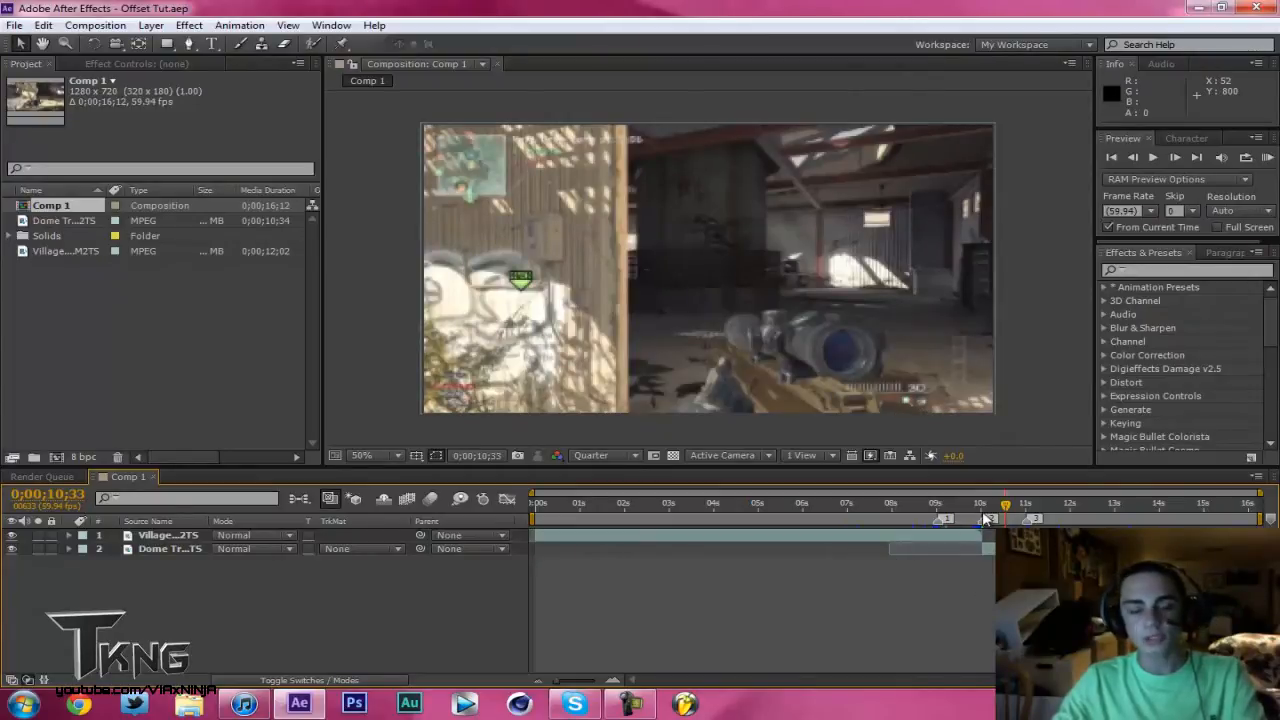
# Add a new adjustment layer at the cut between the two gameplay clips.
pyautogui.click(1133, 157)
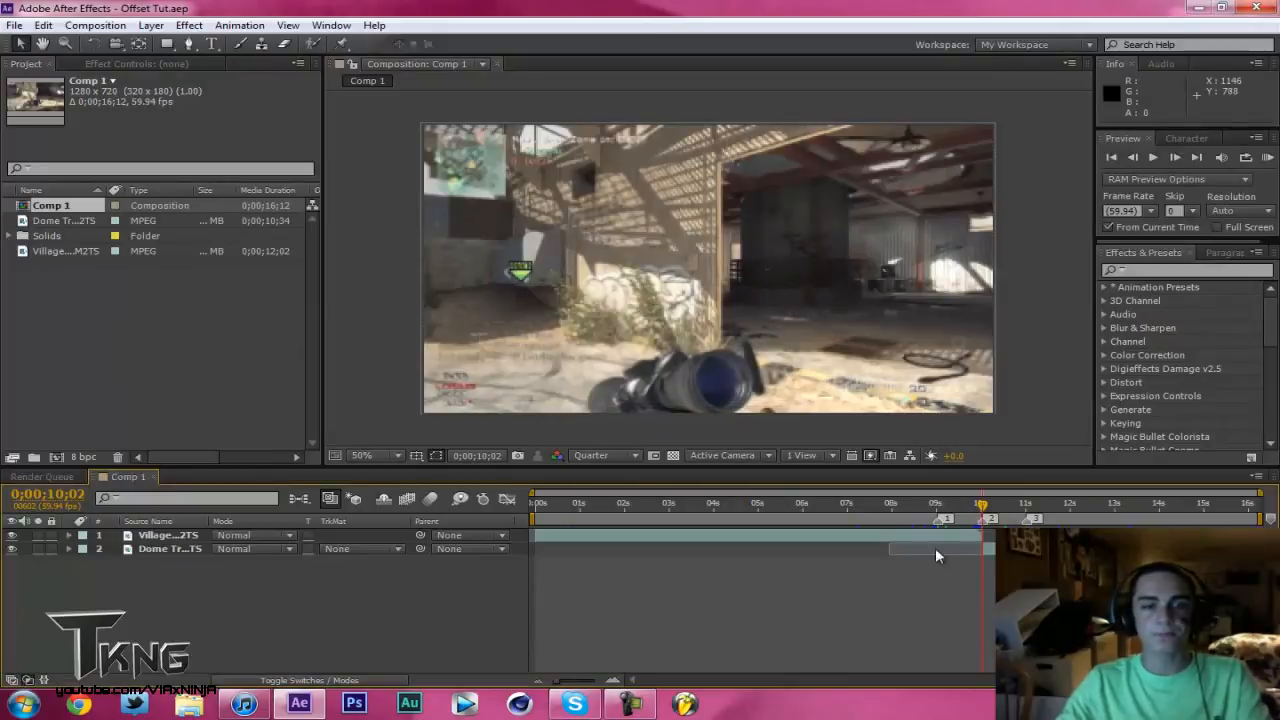
pyautogui.moveTo(975, 585)
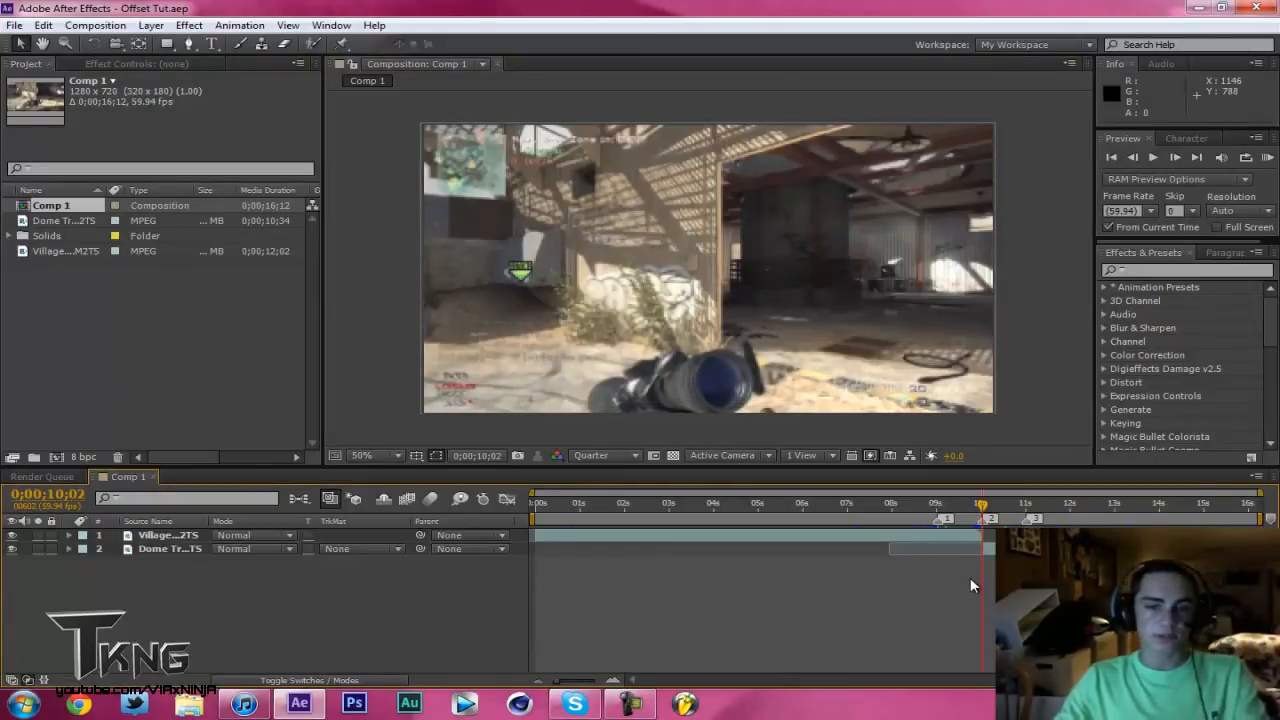
pyautogui.moveTo(1025, 507)
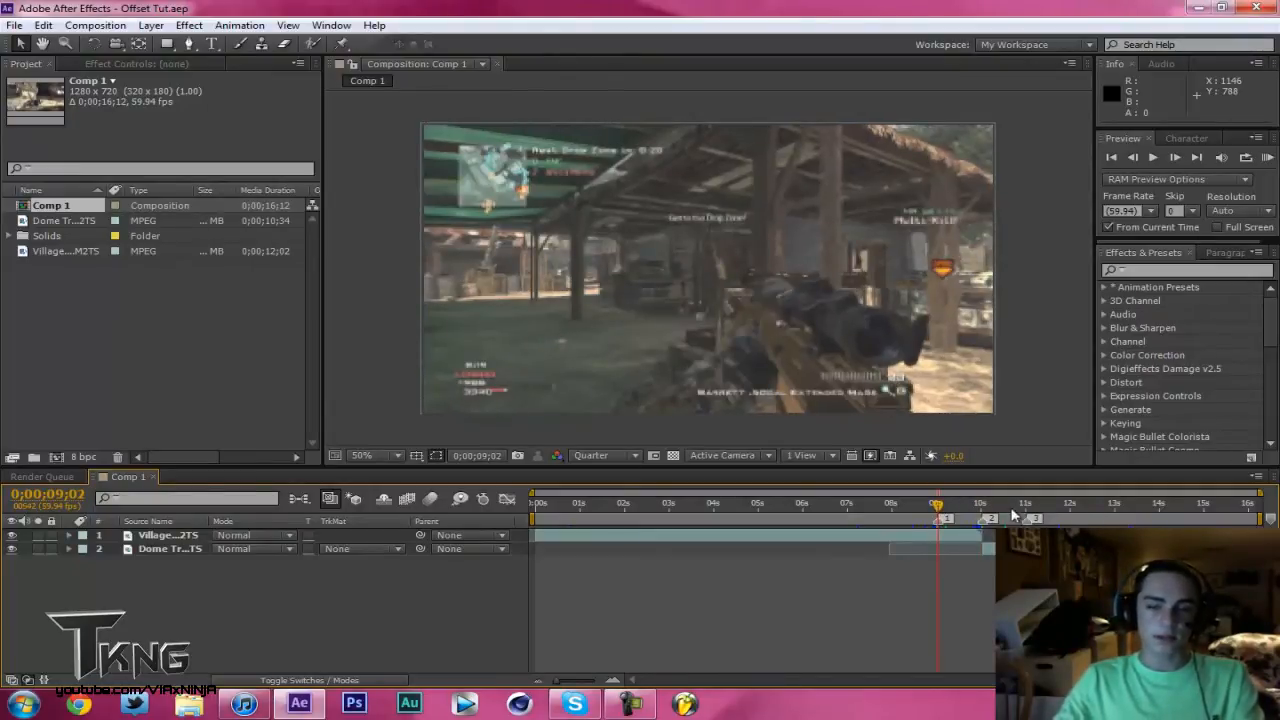
pyautogui.rightClick(990, 517)
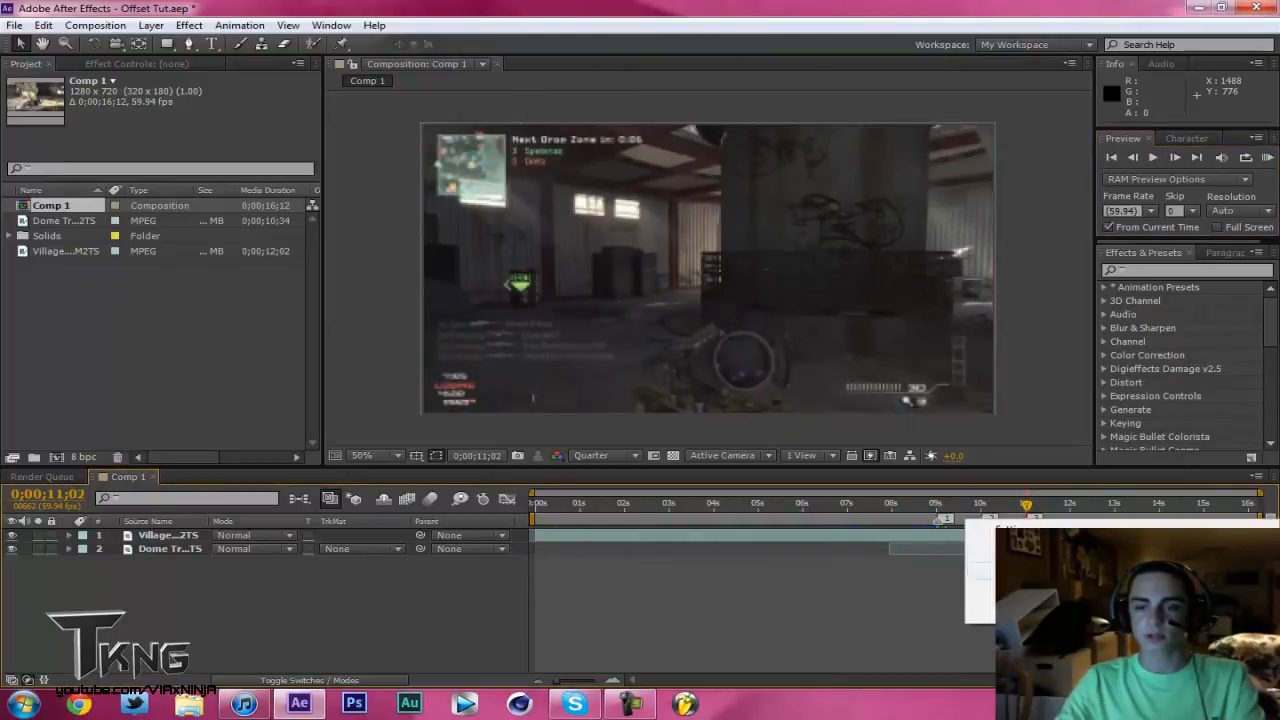
pyautogui.press('ctrl+s')
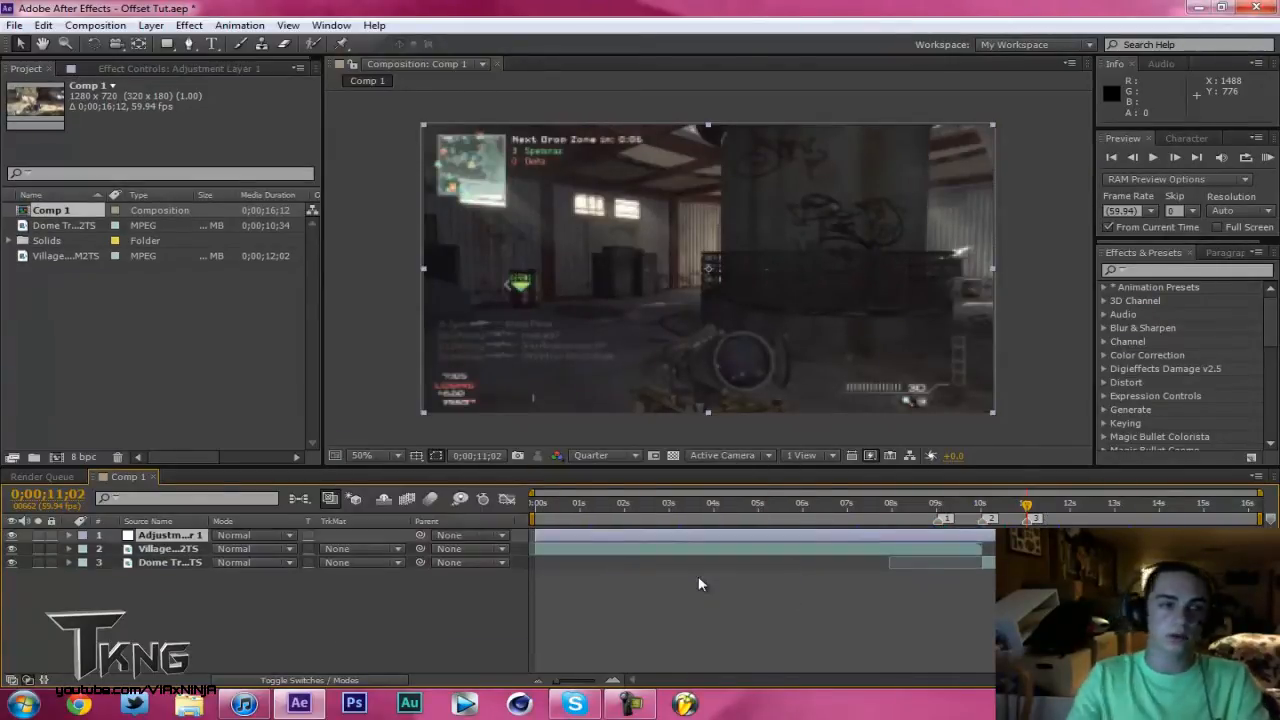
# Rename the adjustment layer to Offset and find the Distort Offset effect.
pyautogui.click(9, 240)
pyautogui.write('offset')
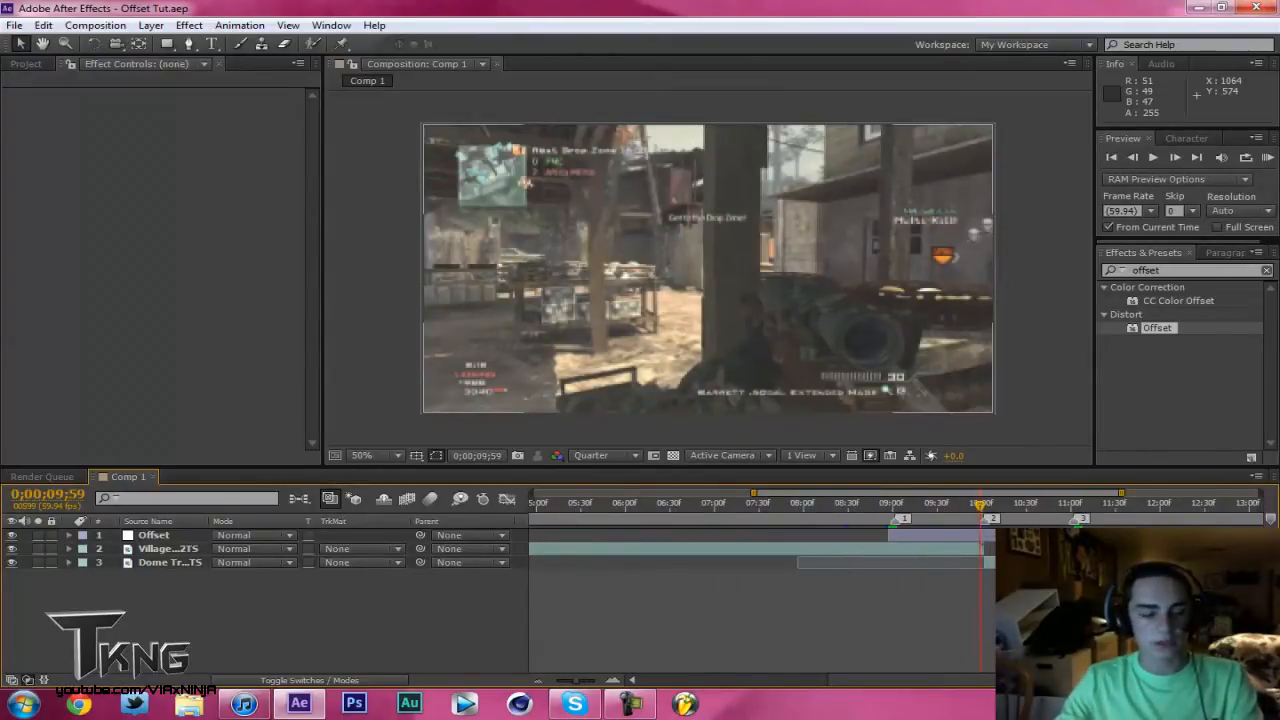
# Apply Offset to the Offset layer with a Shift Center To keyframe at 640,360 near 9:01.
pyautogui.click(154, 535)
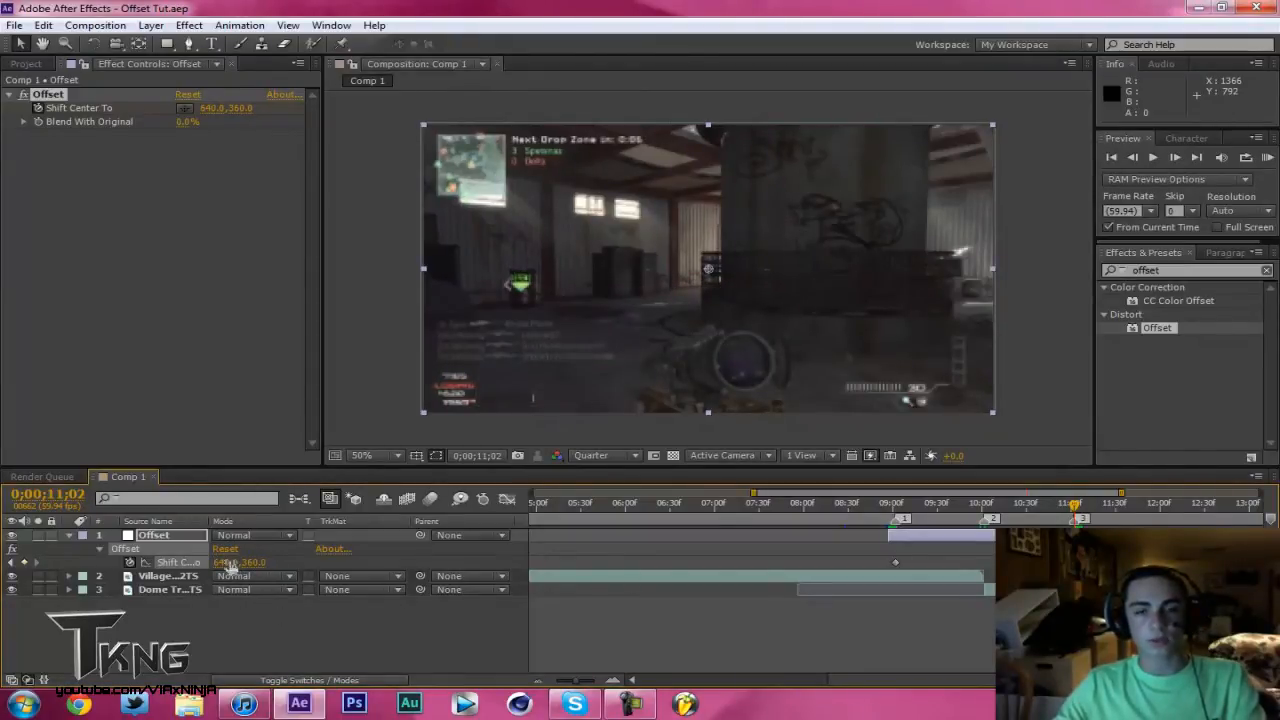
pyautogui.doubleClick(253, 562)
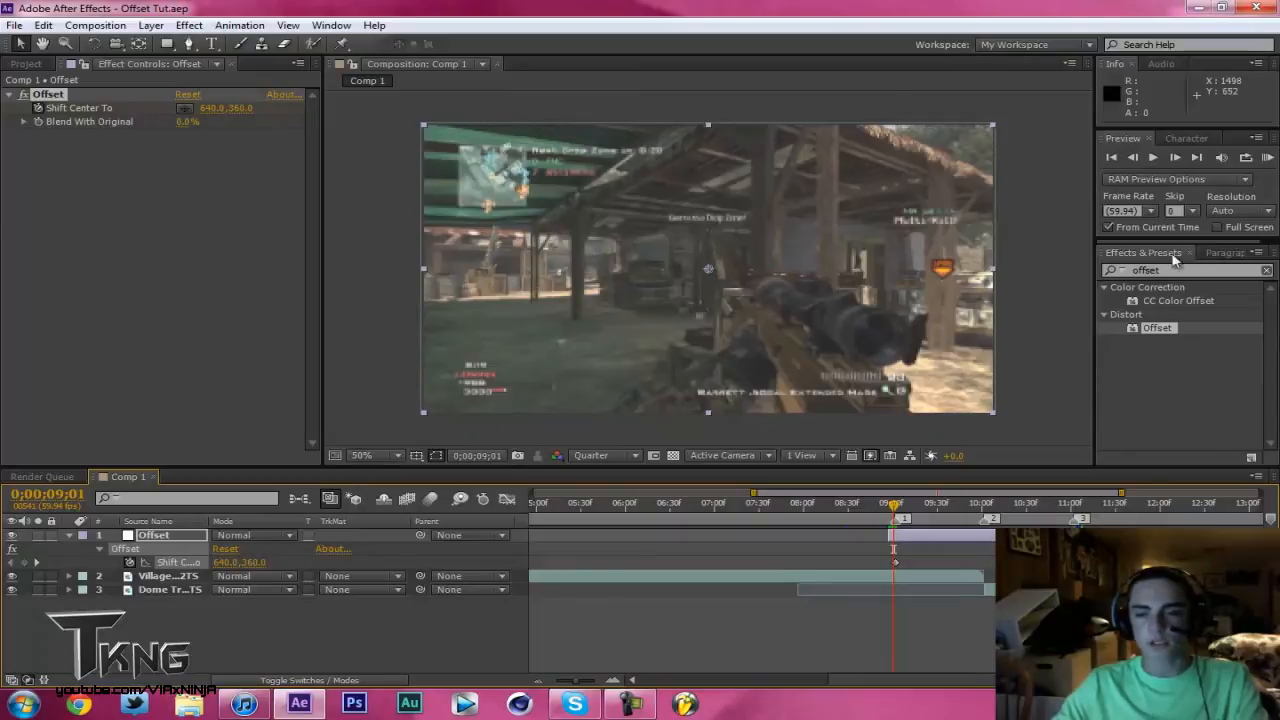
# Keyframe Shift Center To to 640,2484 at 10:01 and 640,5400 at 11:02, previewing the move.
pyautogui.click(1267, 157)
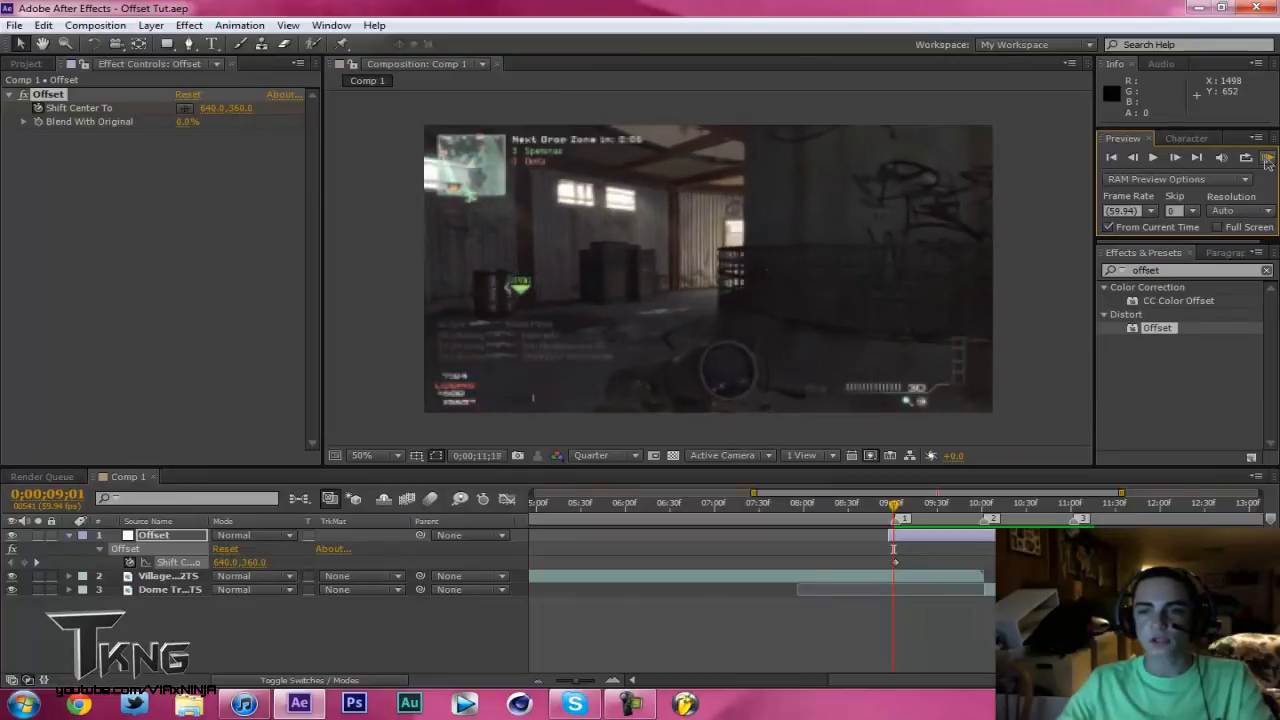
pyautogui.click(1267, 158)
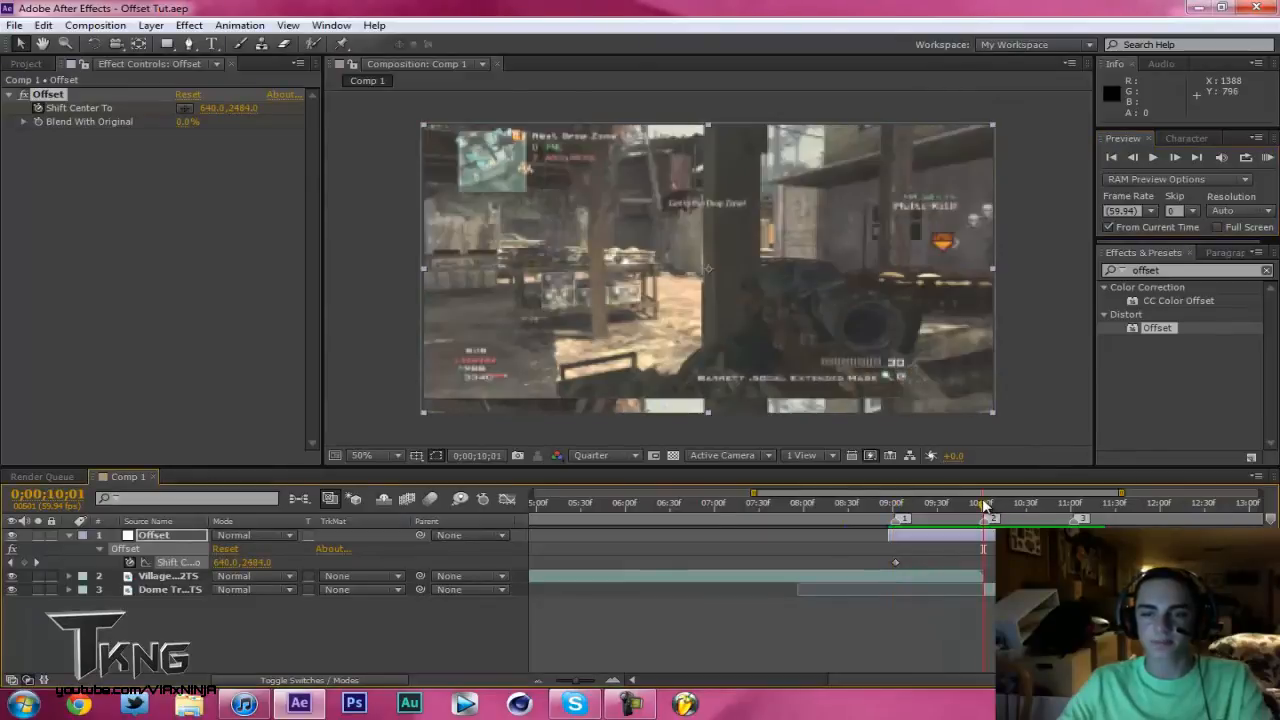
pyautogui.click(1071, 503)
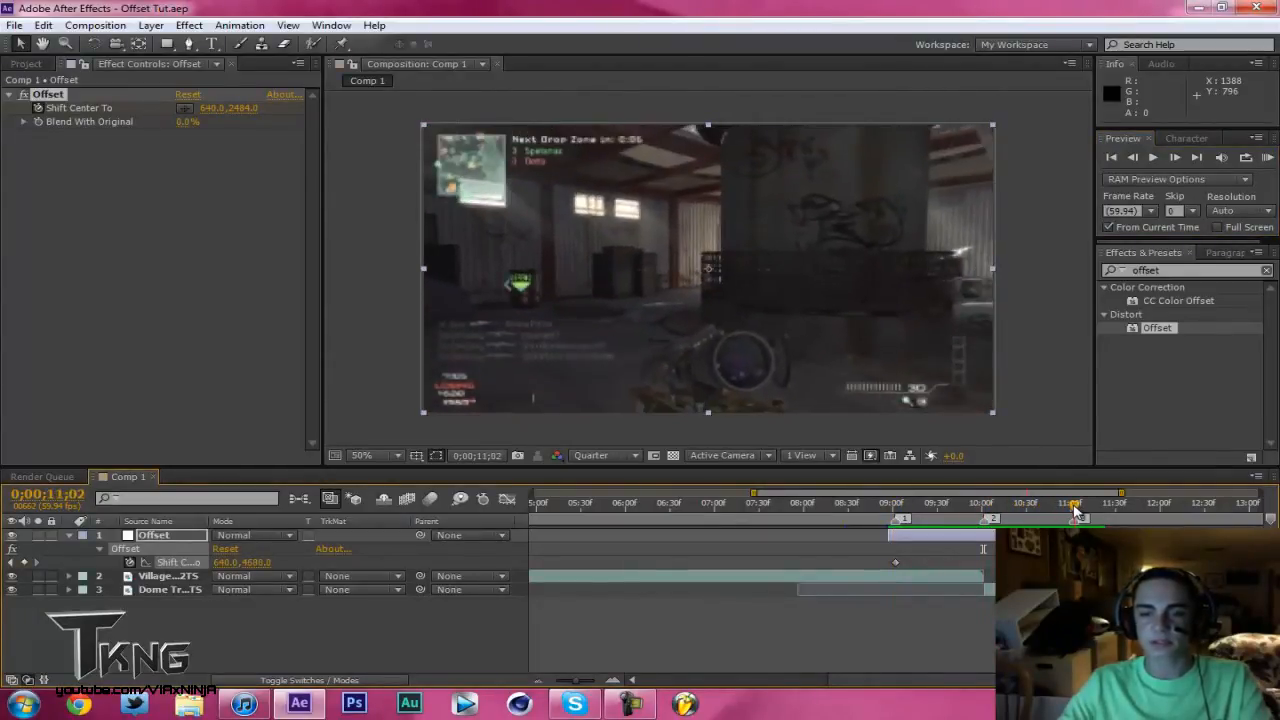
pyautogui.doubleClick(243, 561)
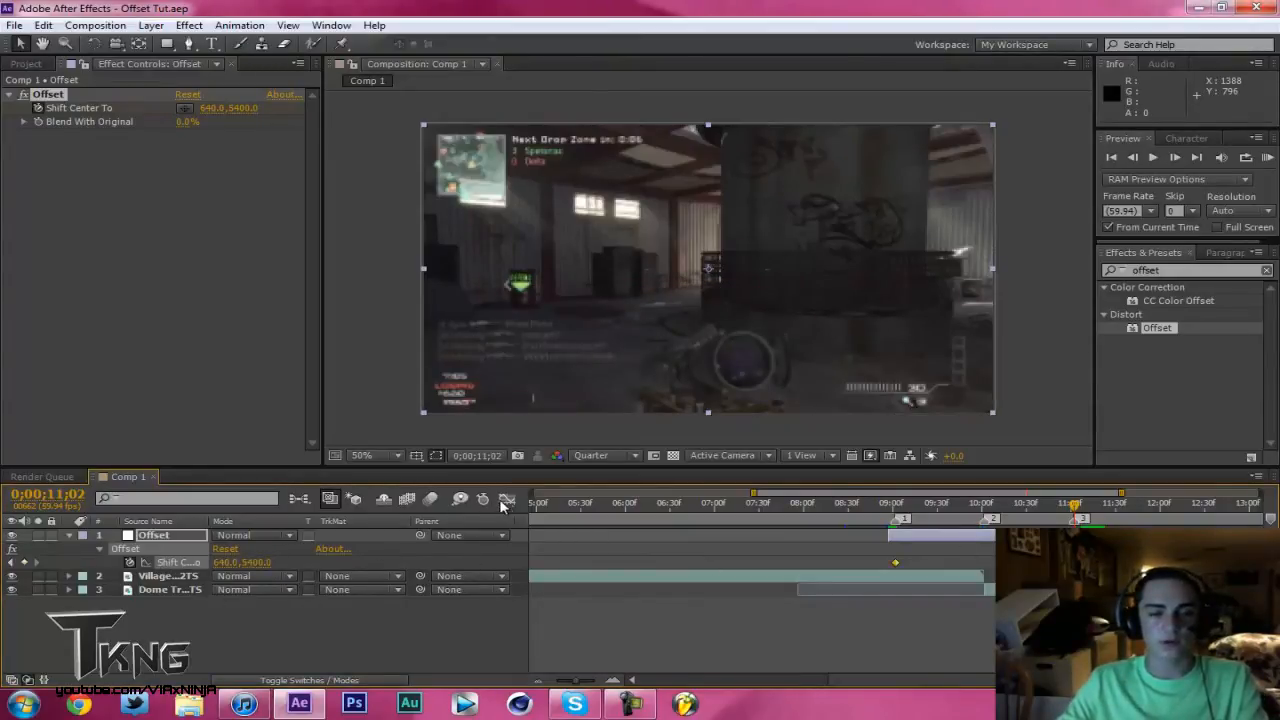
# Ease the Shift Center To keyframes with Easy Ease in the speed graph.
pyautogui.click(507, 499)
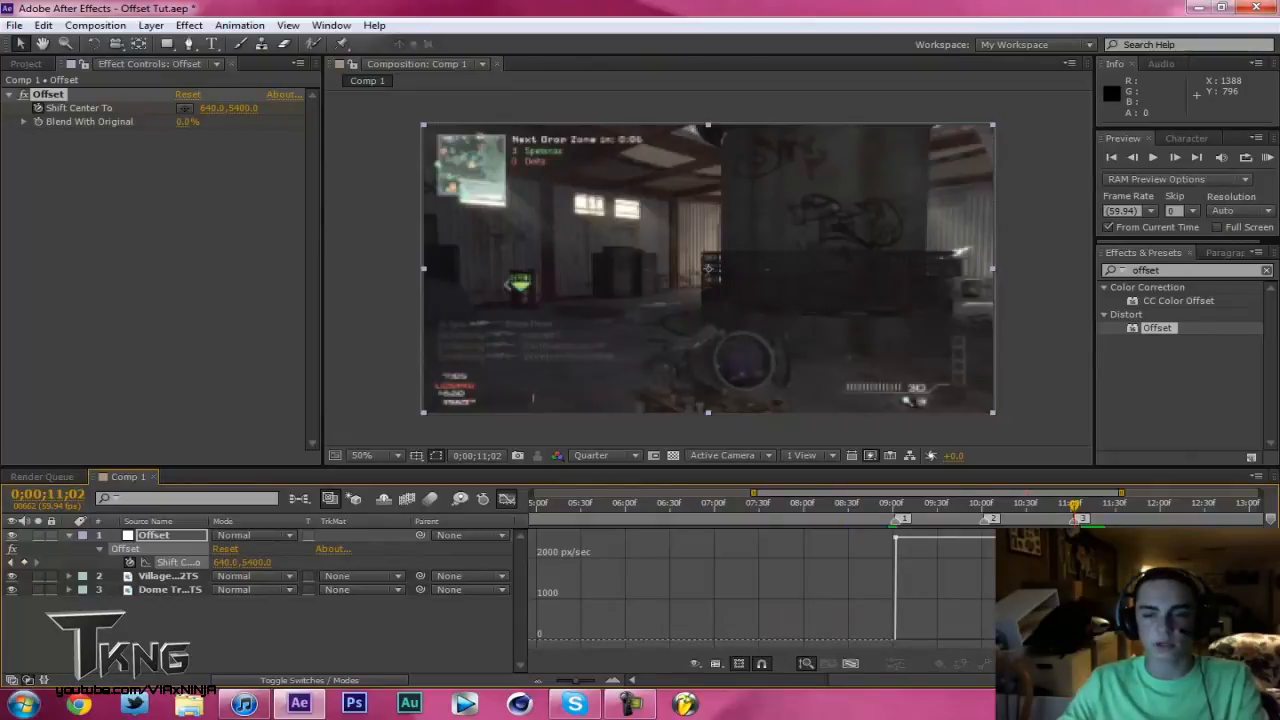
pyautogui.rightClick(896, 519)
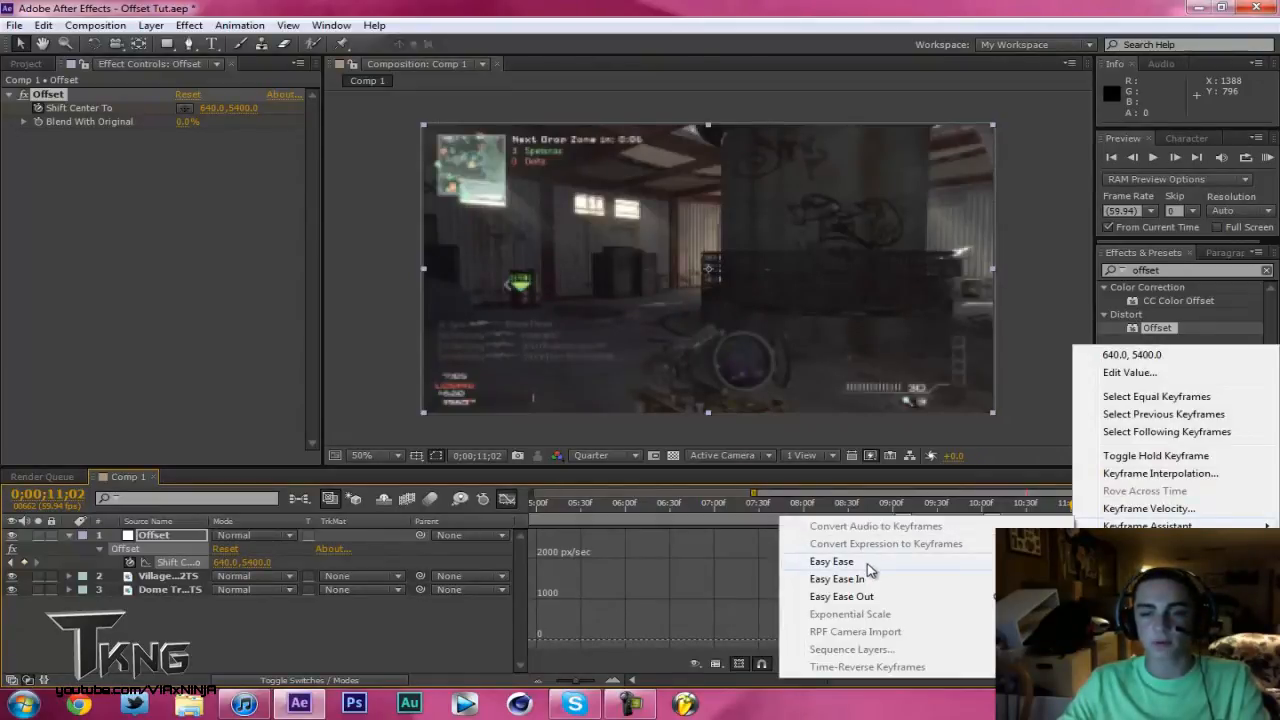
pyautogui.click(831, 561)
pyautogui.write('direction')
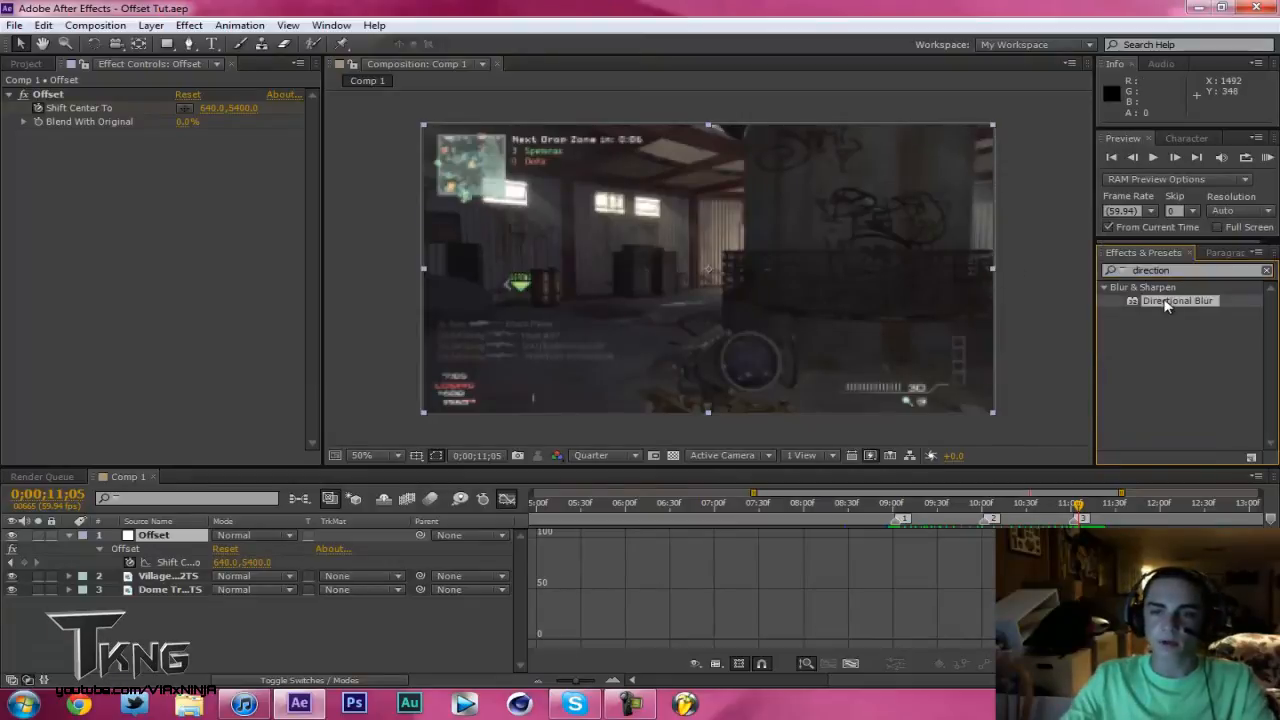
# Apply Directional Blur with Blur Length keyframed from 0 at 9:01 to 25 at 10:02.
pyautogui.doubleClick(1178, 300)
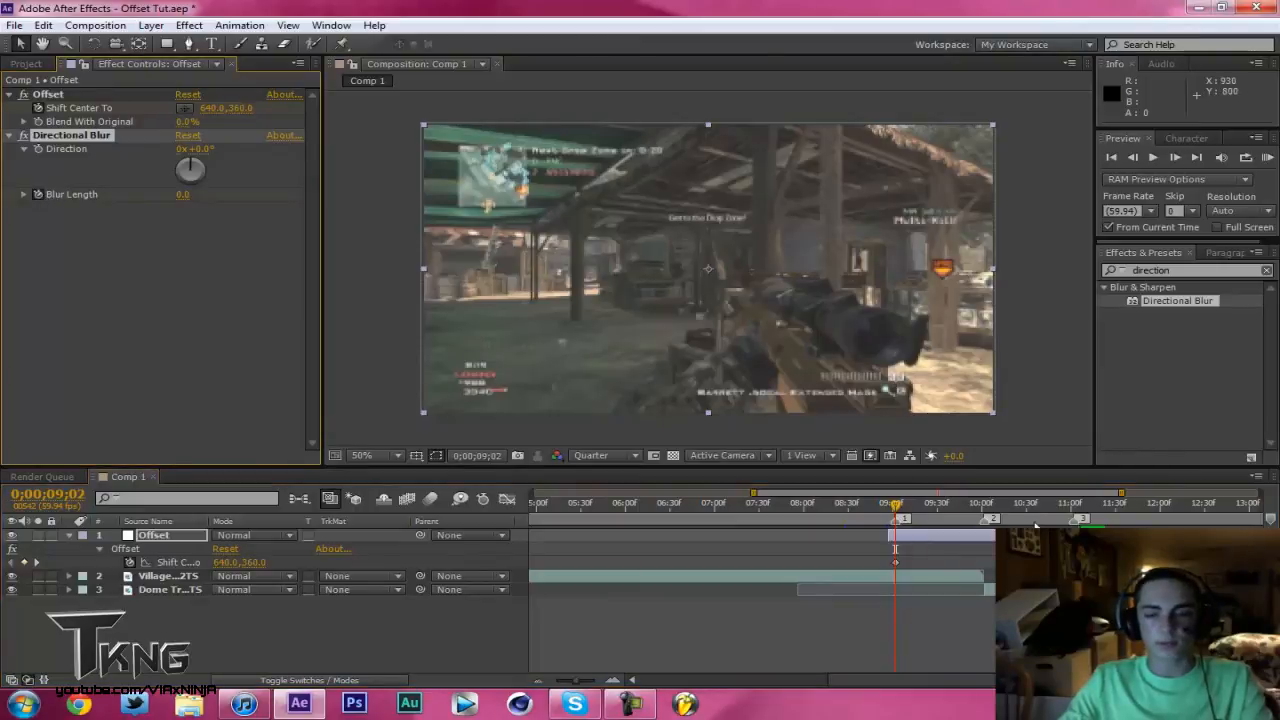
pyautogui.moveTo(895, 502); pyautogui.dragTo(1075, 502)
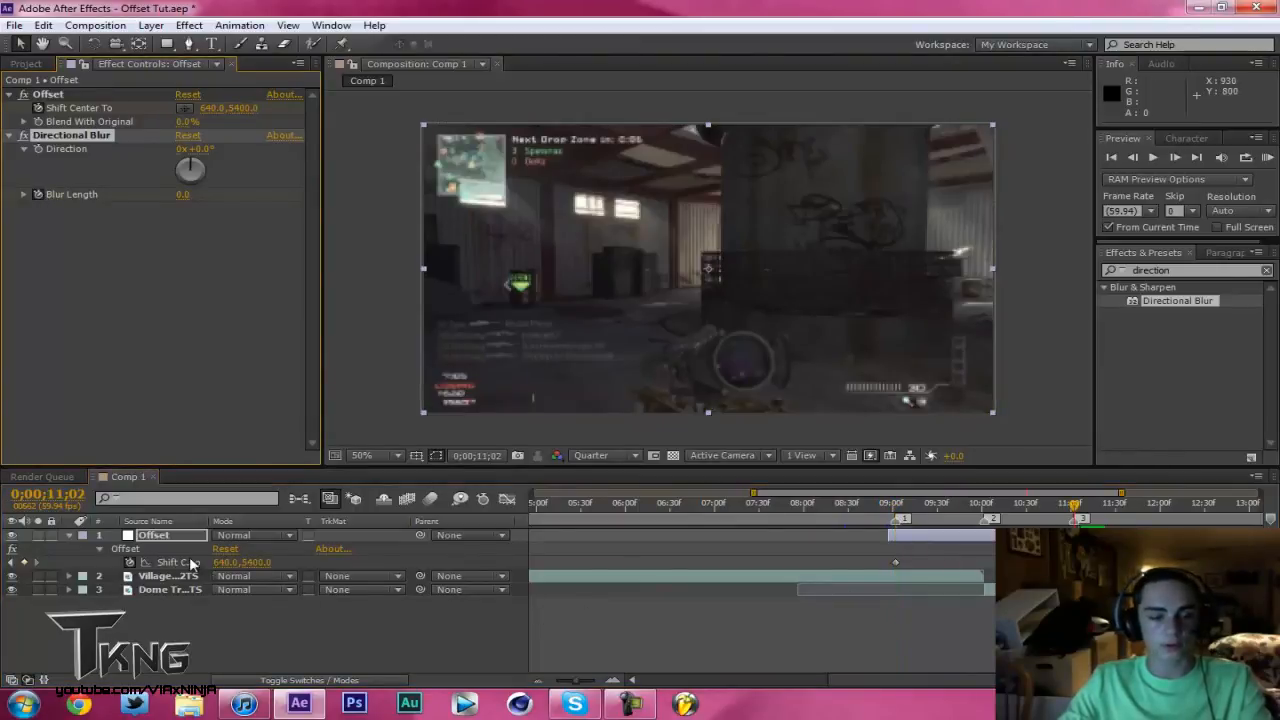
pyautogui.click(84, 548)
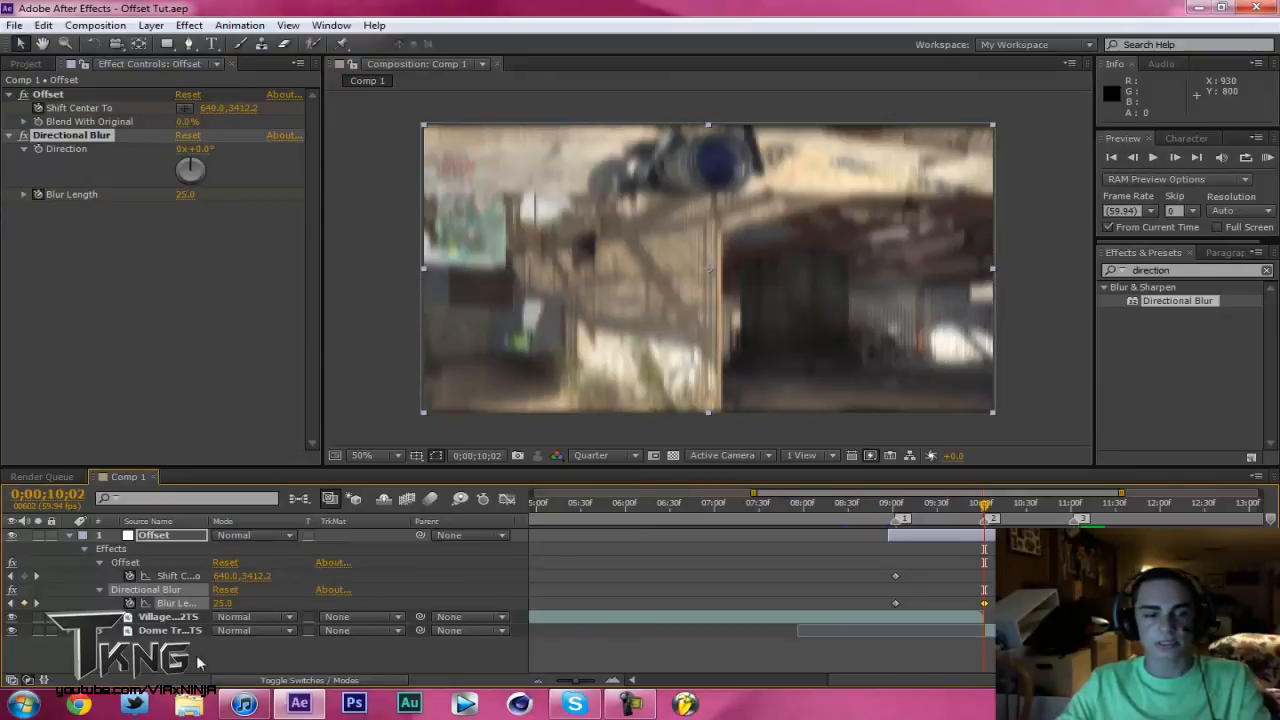
pyautogui.moveTo(945, 613)
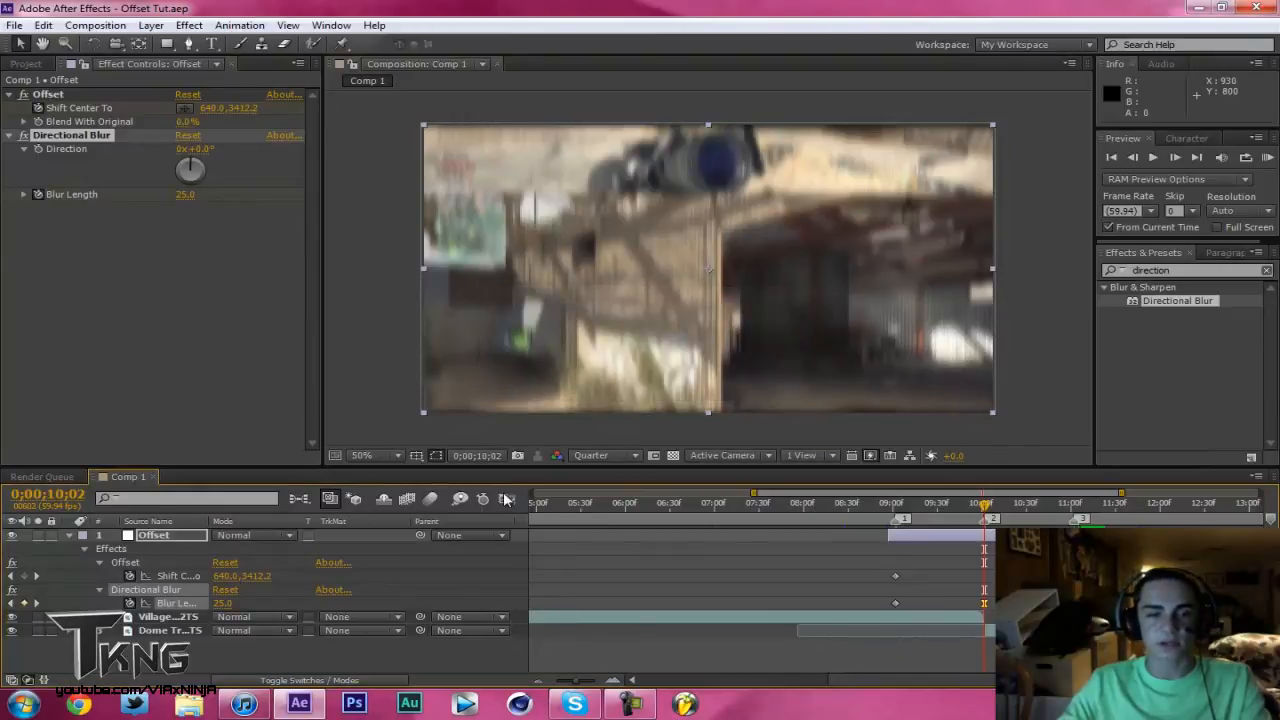
pyautogui.click(505, 499)
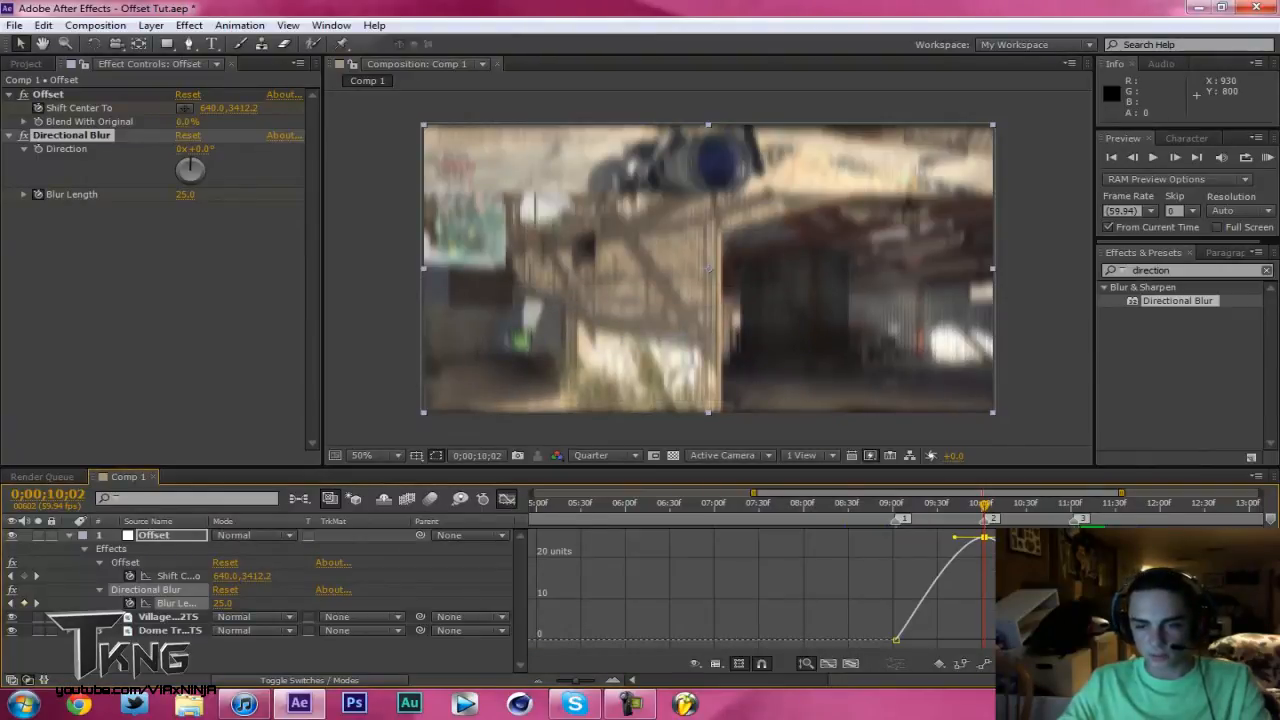